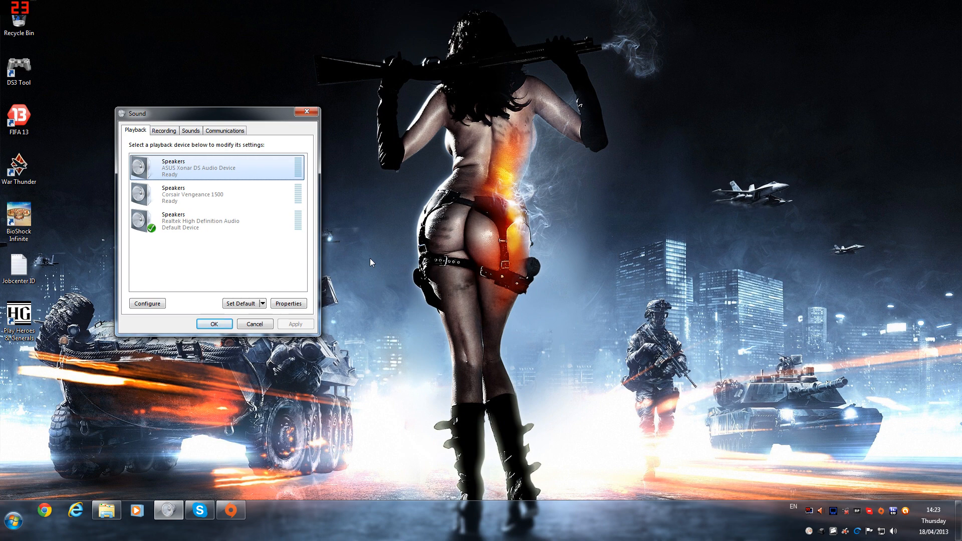
{"action": "mouse_move", "coordinate": [362, 264]}
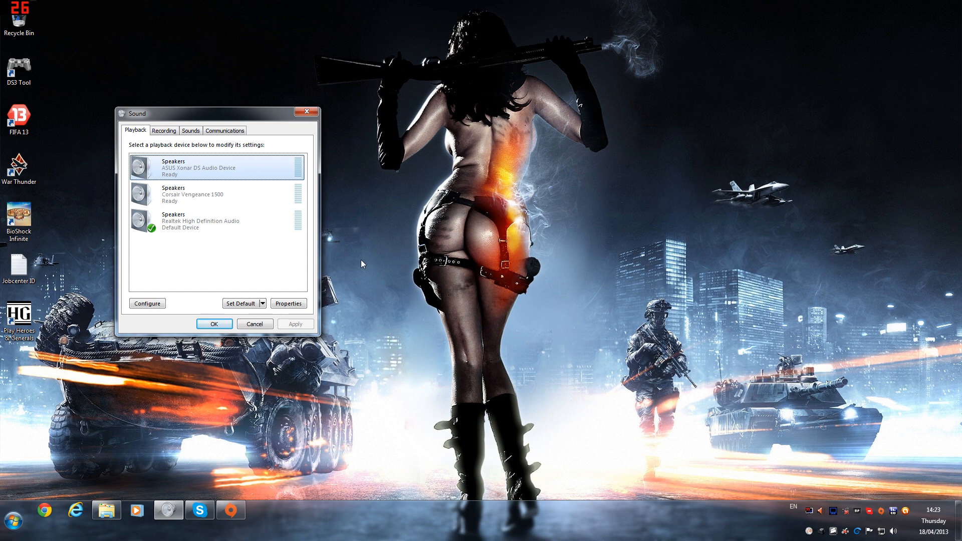
{"action": "mouse_move", "coordinate": [346, 267]}
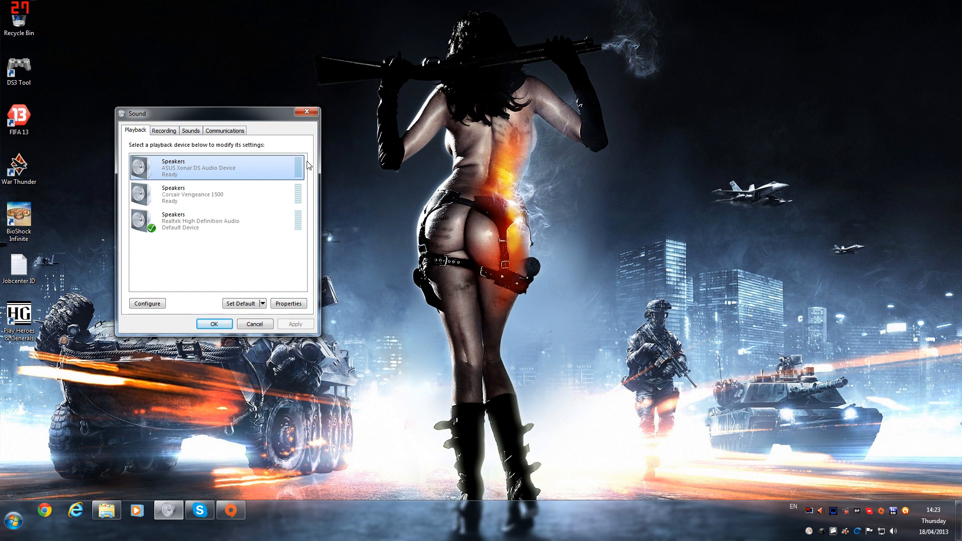
{"action": "mouse_move", "coordinate": [332, 210]}
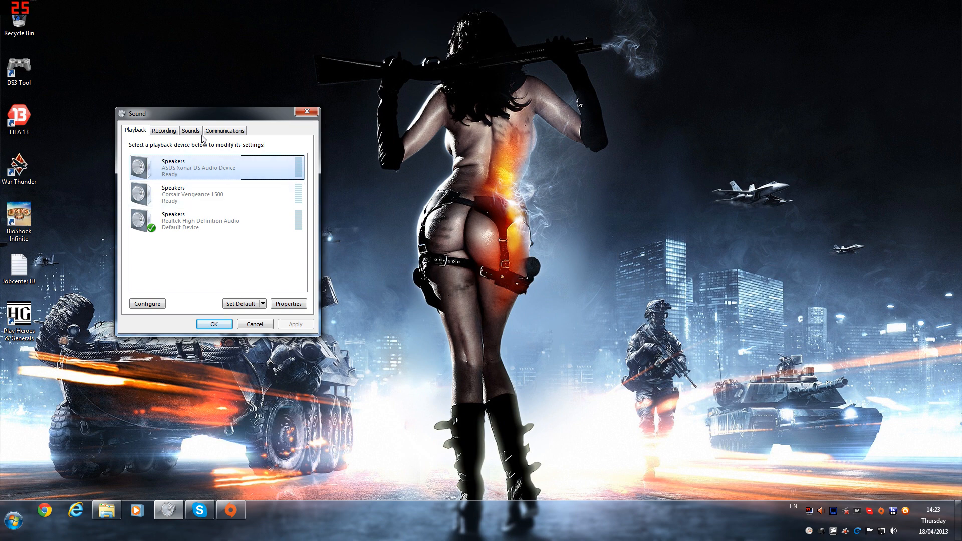
- Select the ASUS Xonar Stereo Mix device in the Recording devices list
{"action": "left_click", "coordinate": [164, 130]}
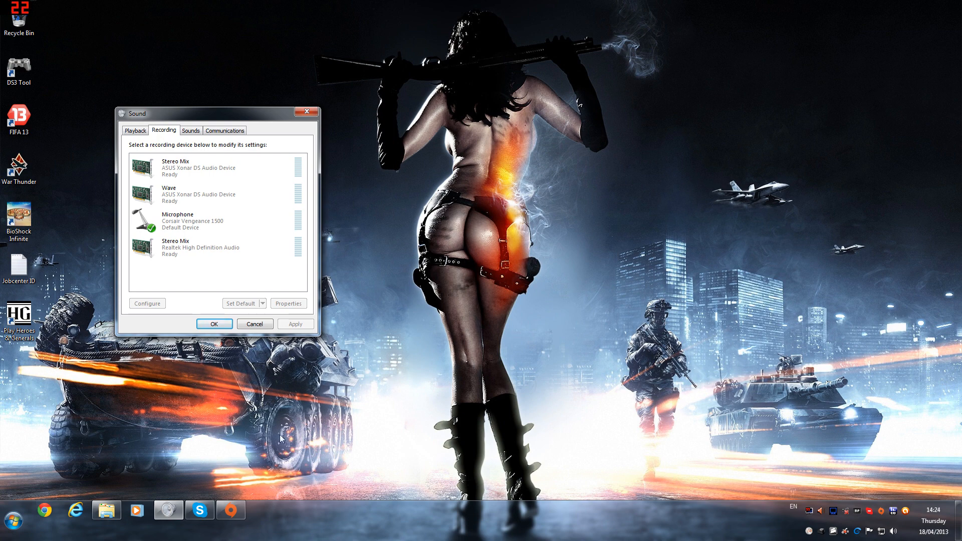
{"action": "mouse_move", "coordinate": [401, 414]}
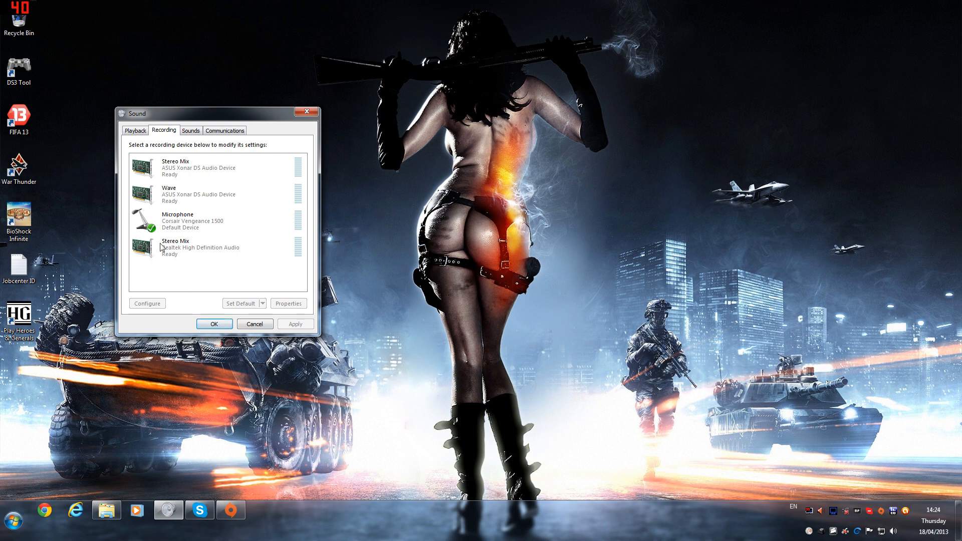
{"action": "left_click", "coordinate": [135, 130]}
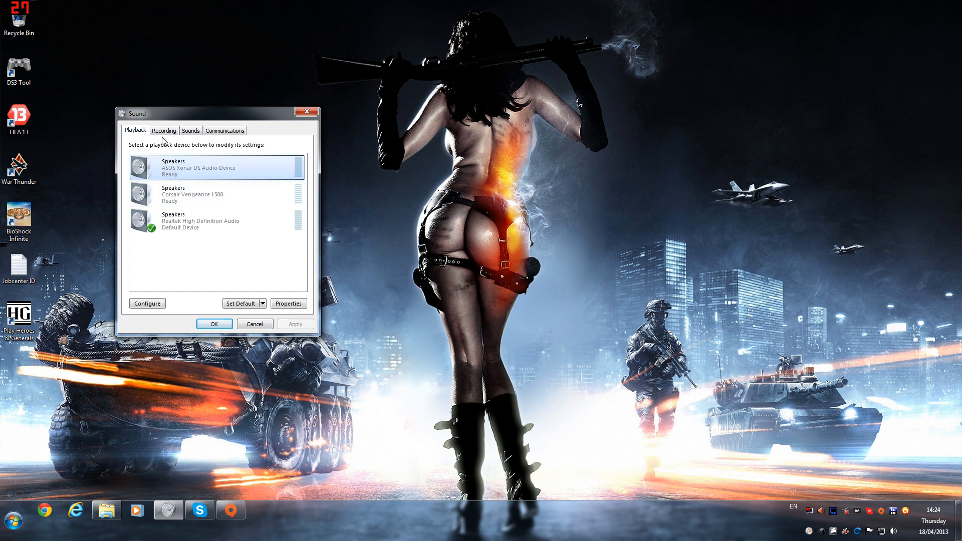
{"action": "left_click", "coordinate": [164, 130]}
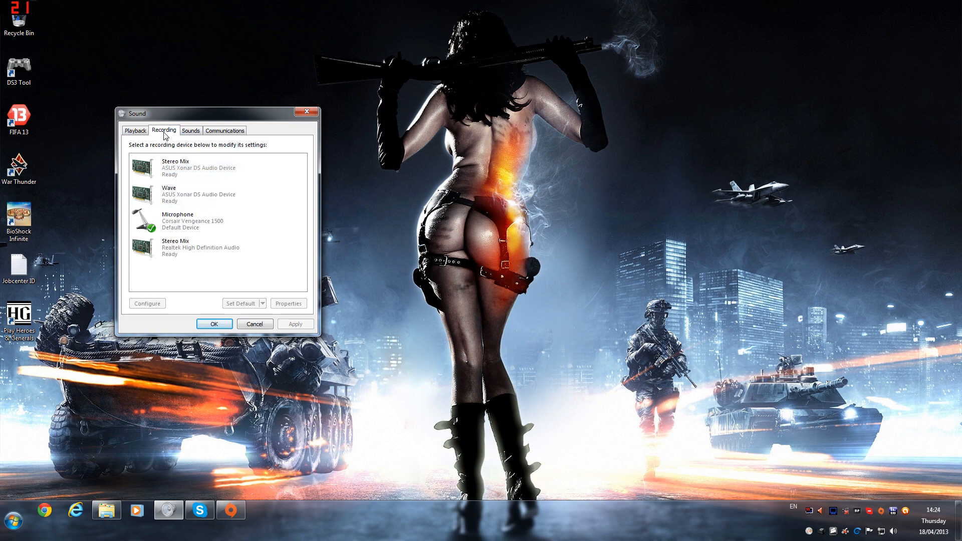
{"action": "left_click", "coordinate": [200, 168]}
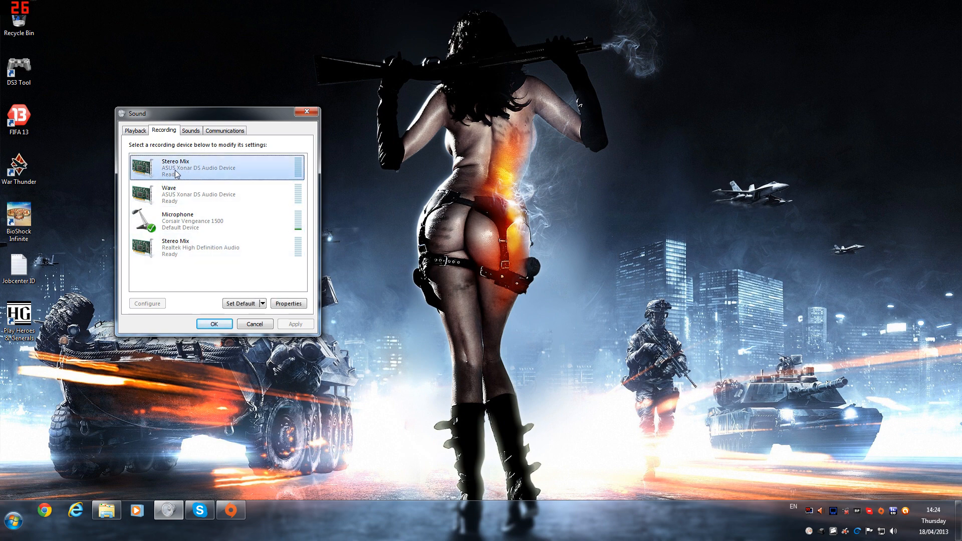
- Enable 'Listen to this device' for Stereo Mix through Speakers (Corsair Vengeance 1500)
{"action": "right_click", "coordinate": [179, 171]}
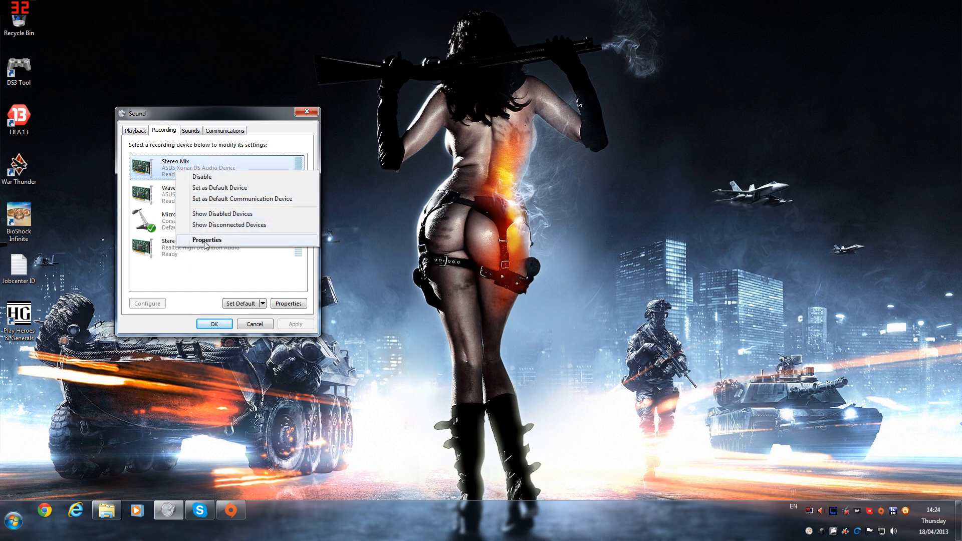
{"action": "left_click", "coordinate": [207, 239]}
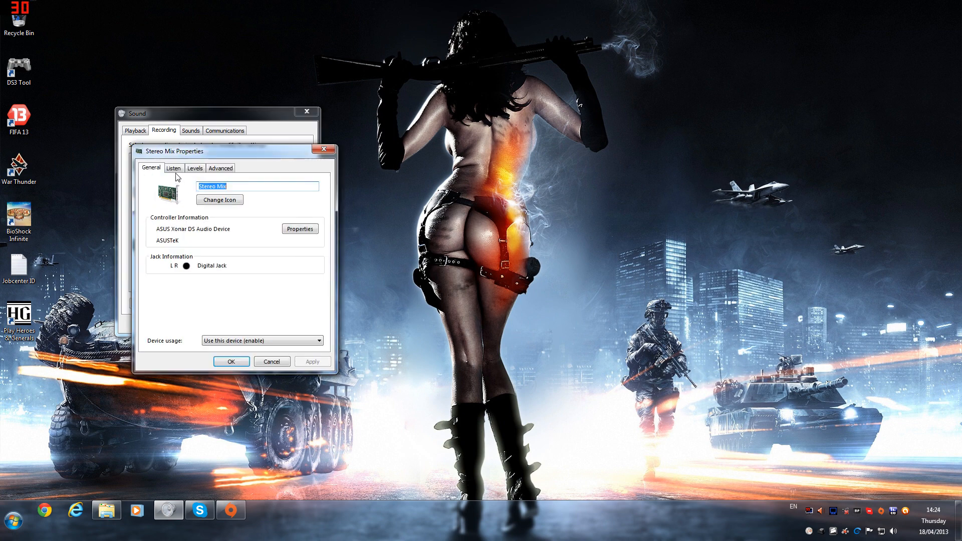
{"action": "left_click", "coordinate": [174, 168]}
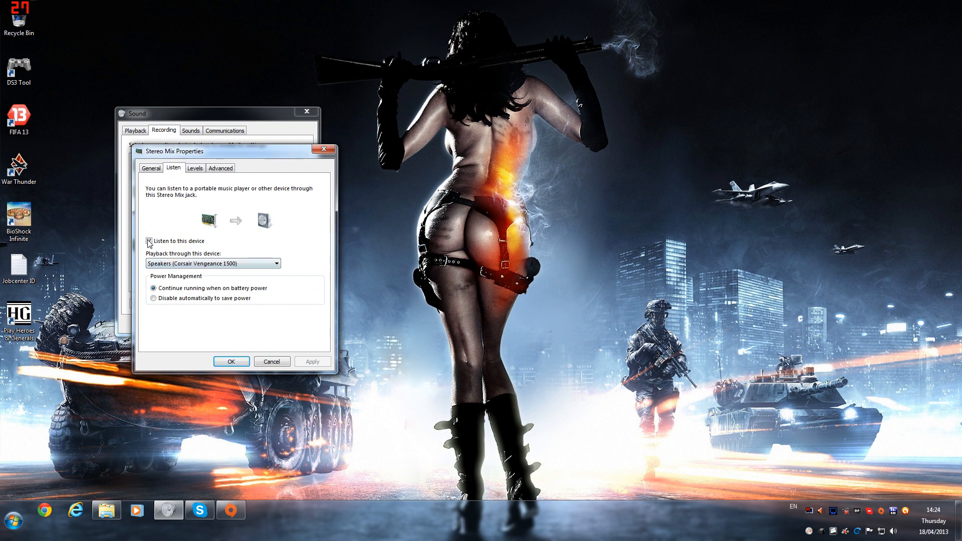
{"action": "left_click", "coordinate": [152, 241]}
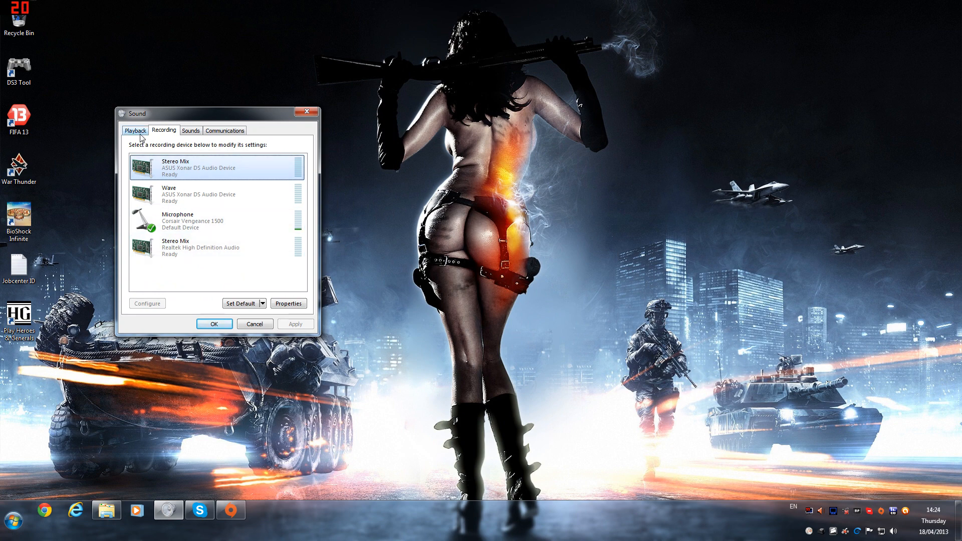
- Review the ASUS Xonar and Realtek speaker options on Playback, then bring up the Start menu programs
{"action": "left_click", "coordinate": [135, 131]}
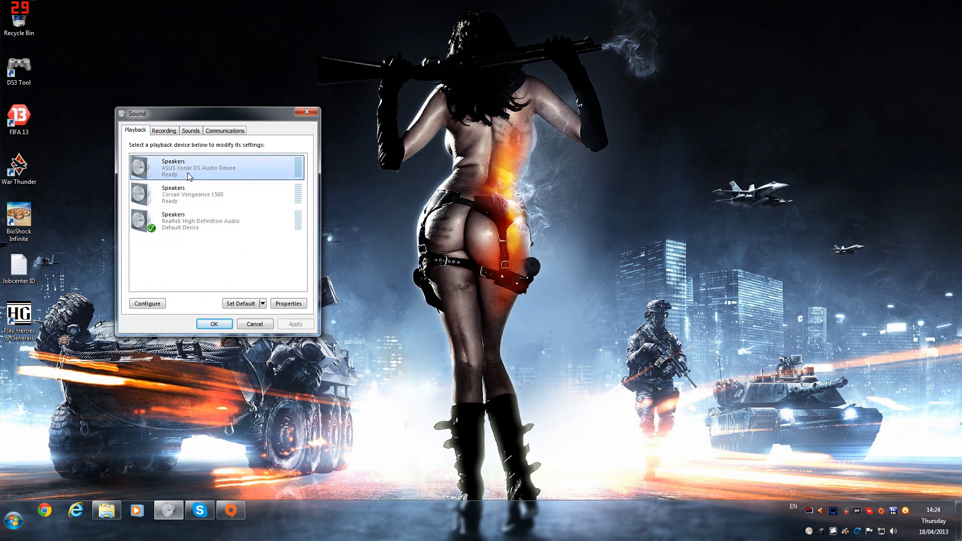
{"action": "mouse_move", "coordinate": [194, 172]}
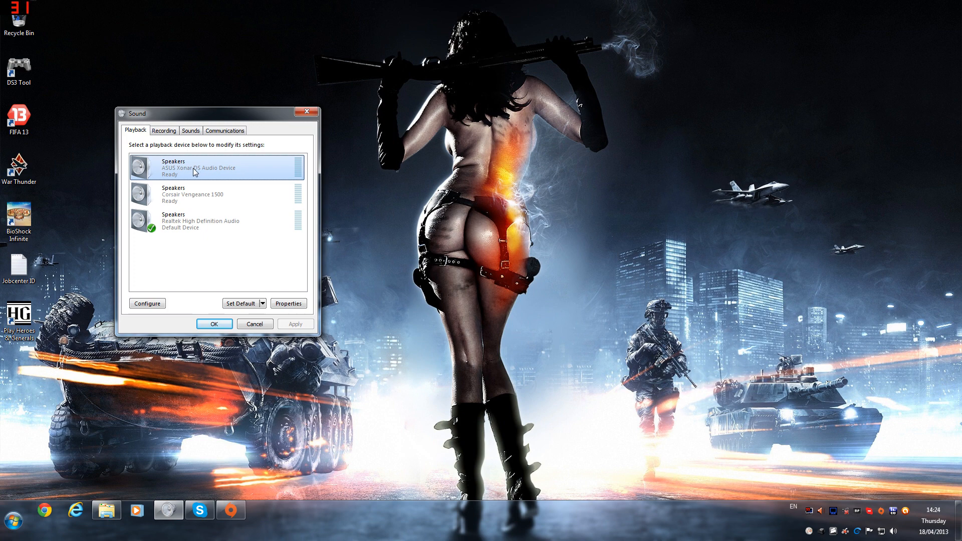
{"action": "right_click", "coordinate": [194, 171]}
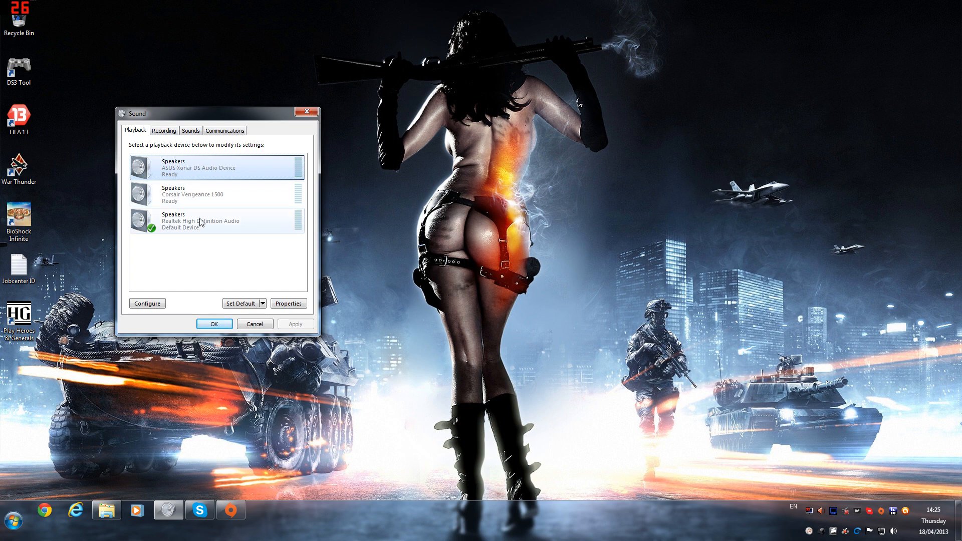
{"action": "right_click", "coordinate": [202, 222]}
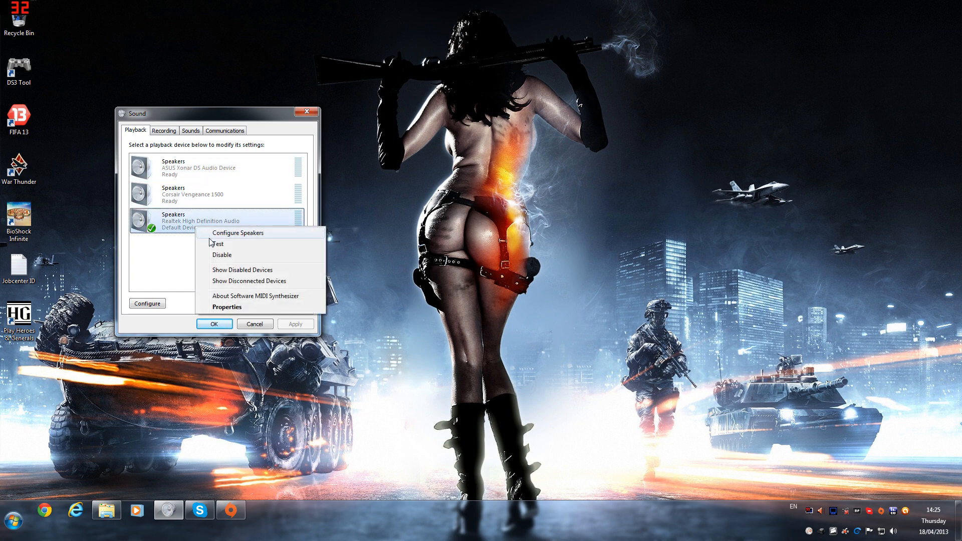
{"action": "left_click", "coordinate": [223, 199]}
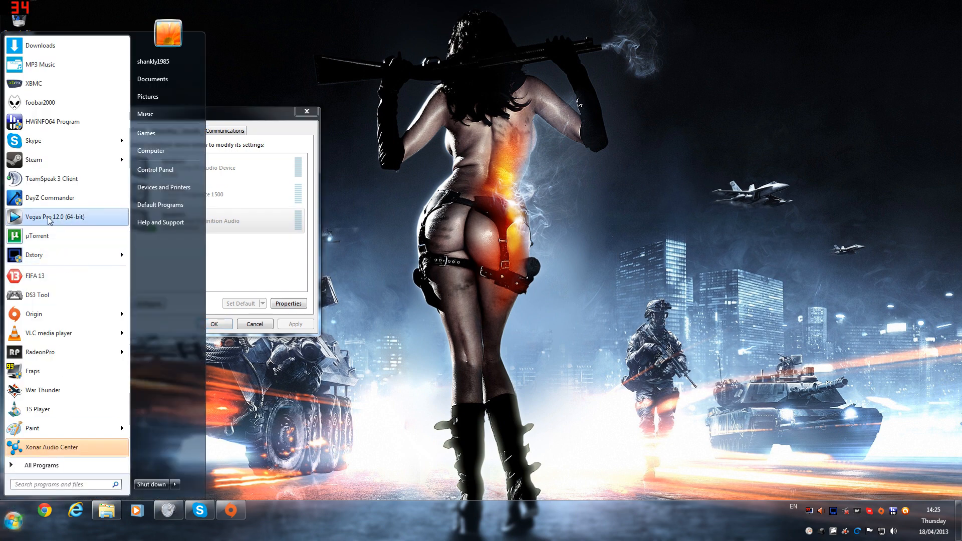
{"action": "left_click", "coordinate": [54, 216]}
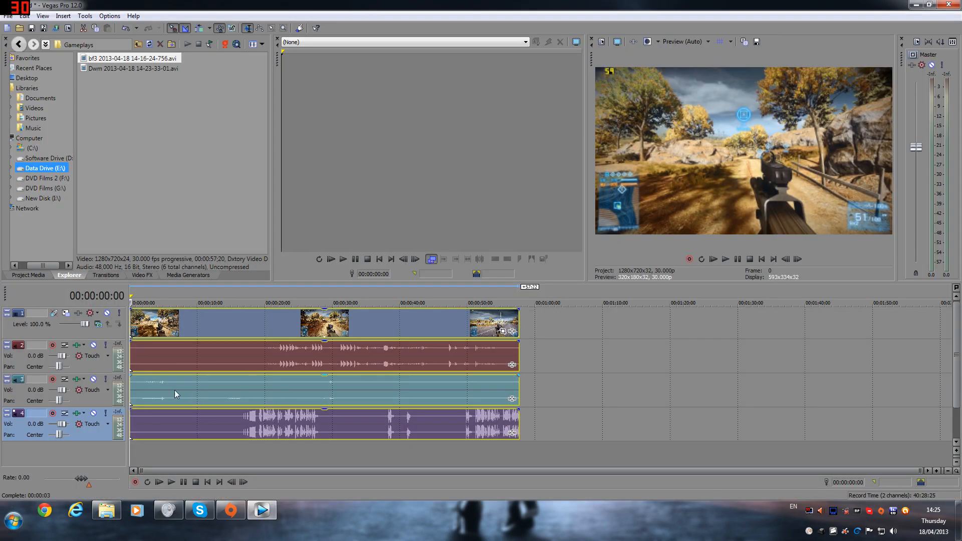
{"action": "mouse_move", "coordinate": [158, 334]}
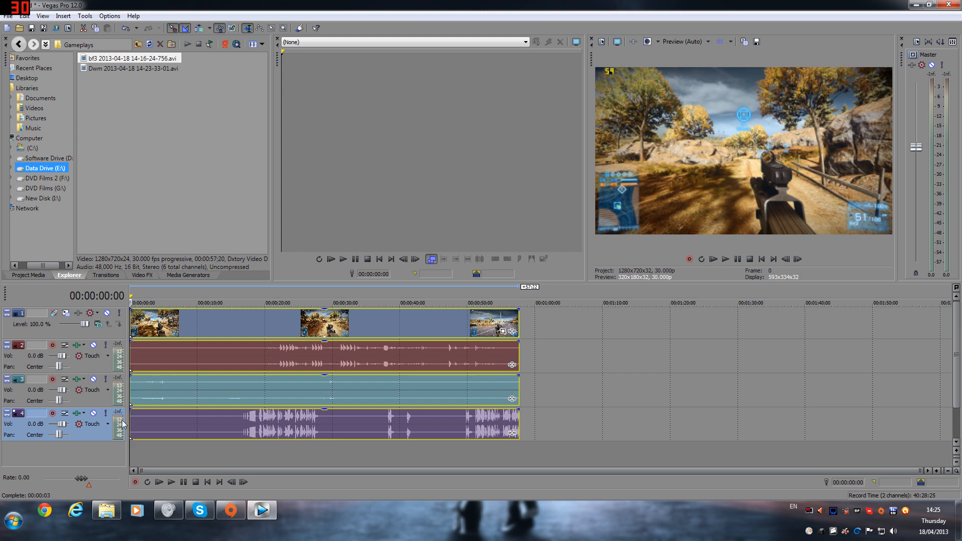
{"action": "mouse_move", "coordinate": [234, 426]}
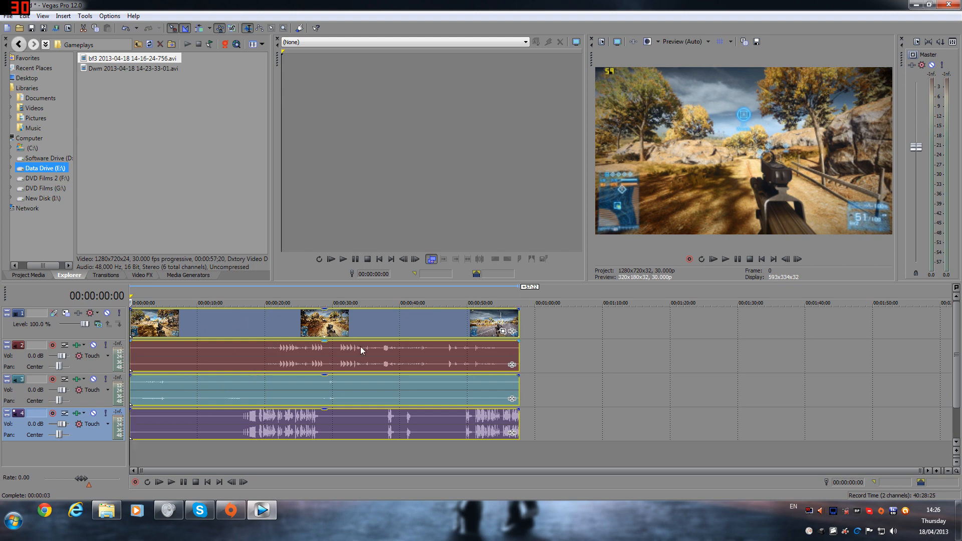
{"action": "mouse_move", "coordinate": [726, 258]}
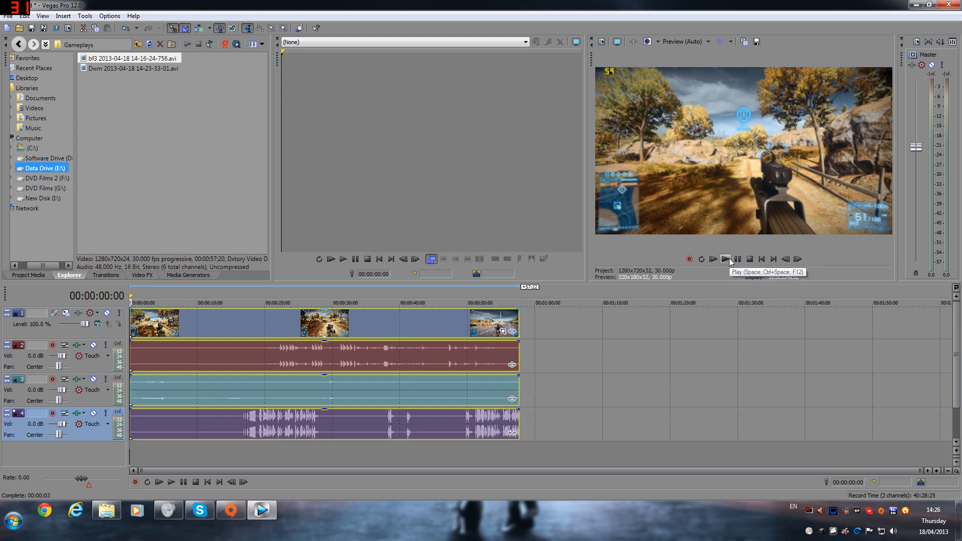
{"action": "left_click", "coordinate": [724, 259]}
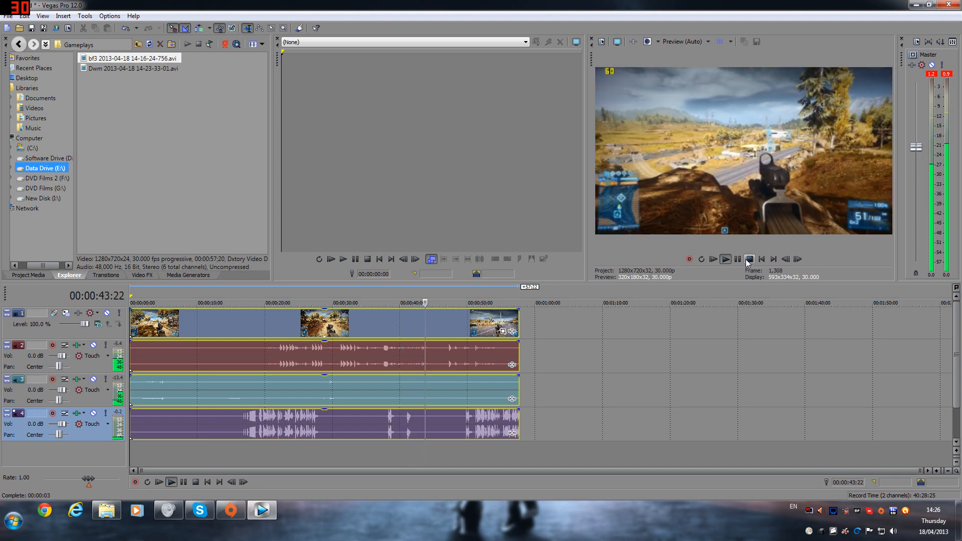
{"action": "left_click", "coordinate": [749, 260]}
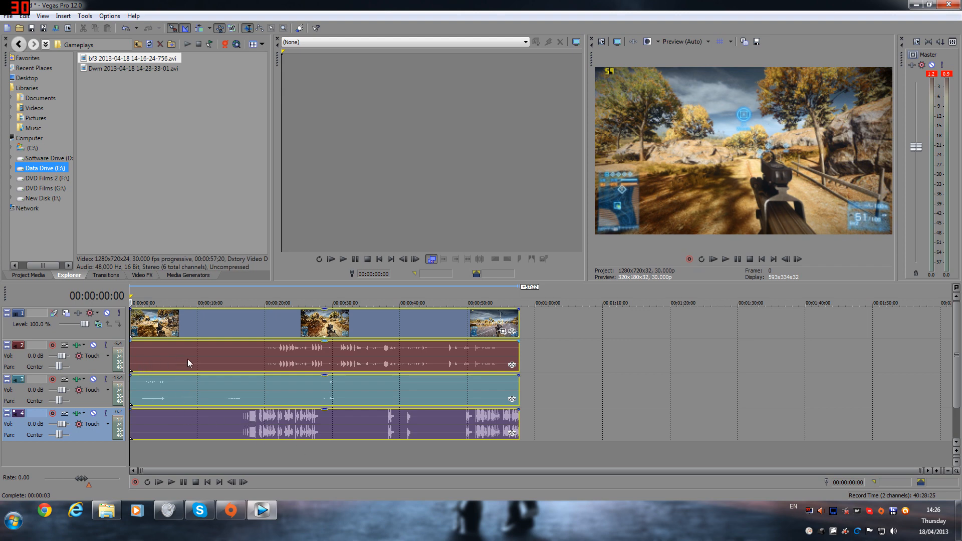
{"action": "mouse_move", "coordinate": [149, 356]}
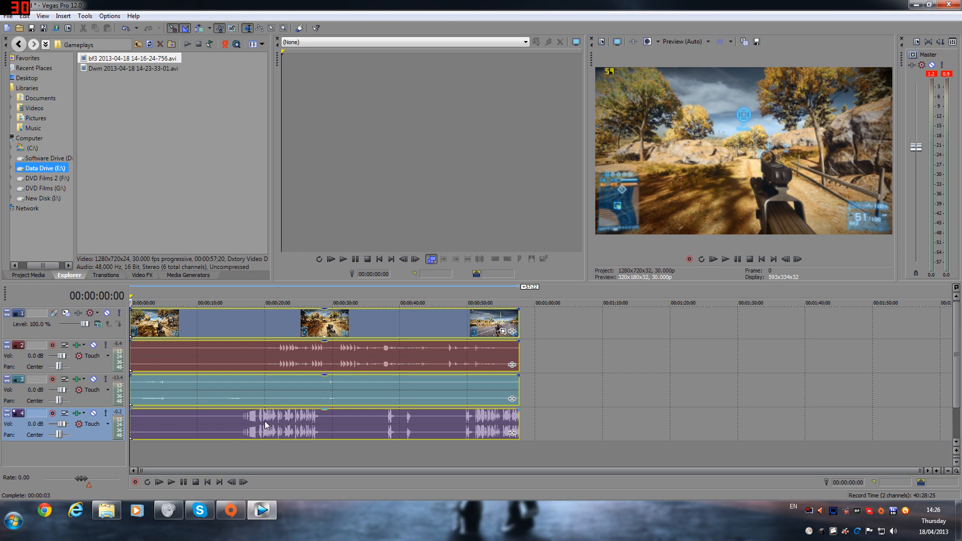
{"action": "mouse_move", "coordinate": [234, 430]}
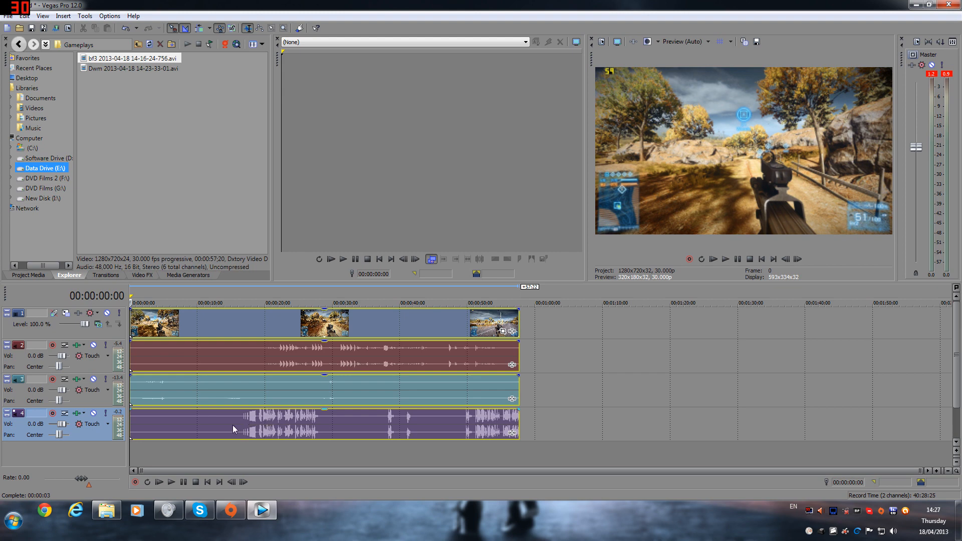
{"action": "mouse_move", "coordinate": [331, 419]}
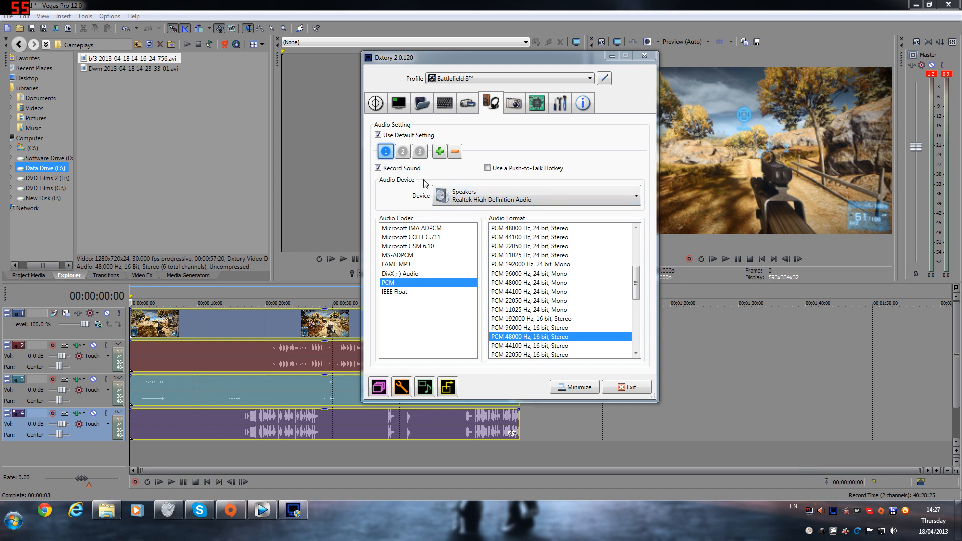
{"action": "mouse_move", "coordinate": [461, 198]}
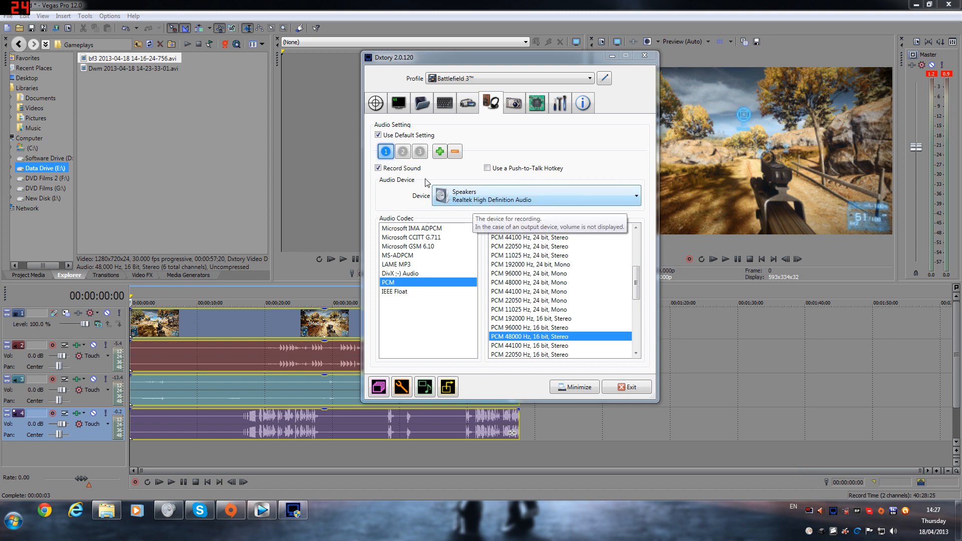
- Review Dxtory audio sources 2 and 3, return to source 1, and minimize Dxtory
{"action": "left_click", "coordinate": [402, 150]}
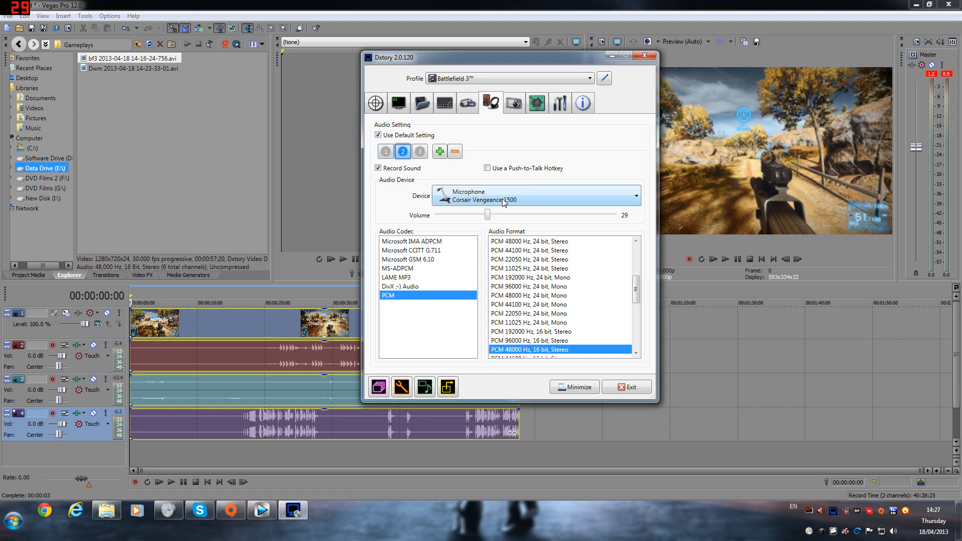
{"action": "left_click", "coordinate": [420, 151]}
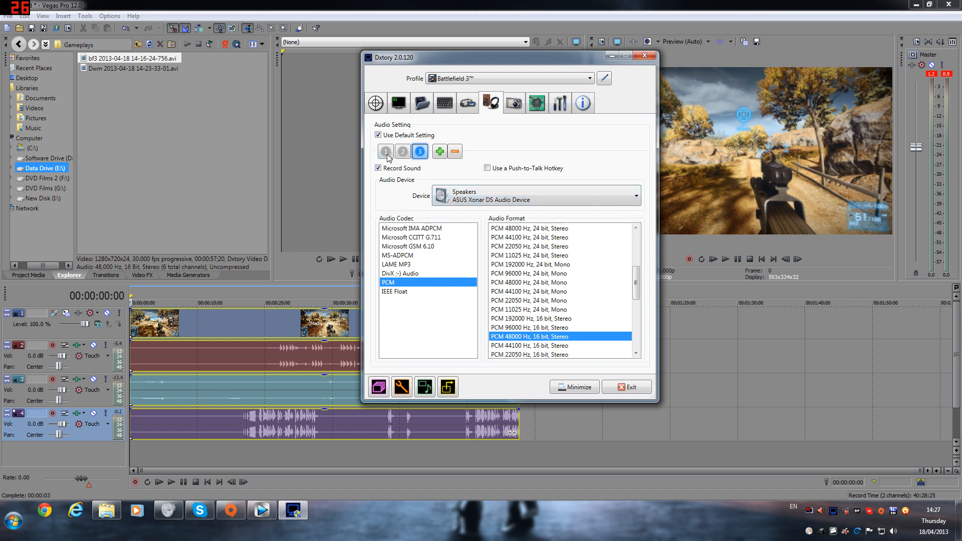
{"action": "left_click", "coordinate": [385, 152]}
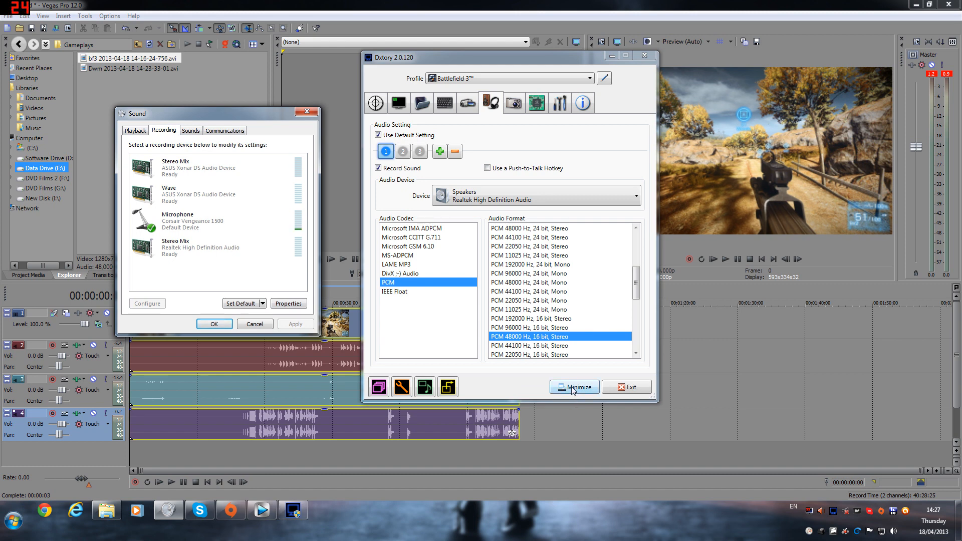
{"action": "left_click", "coordinate": [574, 387]}
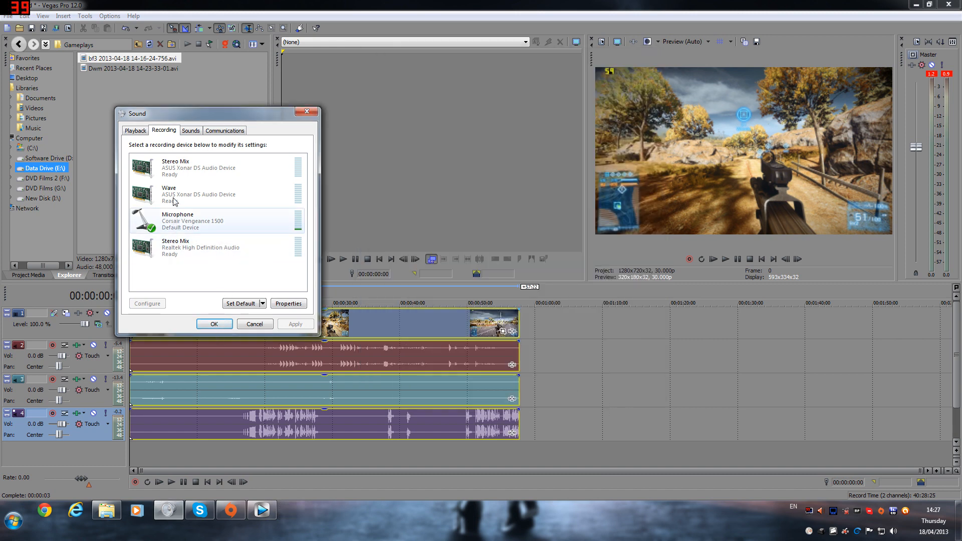
{"action": "left_click", "coordinate": [201, 247]}
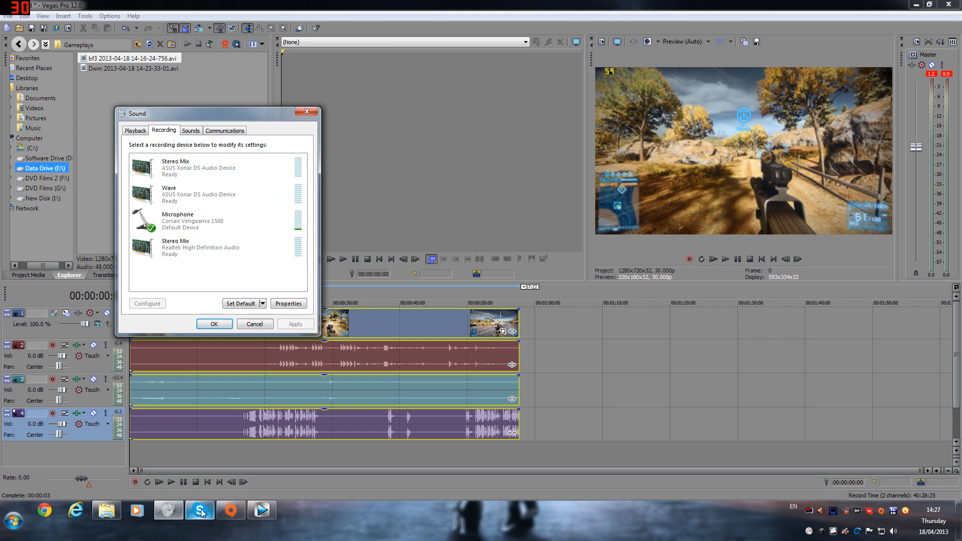
- Show Skype's audio settings with Corsair Vengeance 1500 microphone and ASUS Xonar DS speakers
{"action": "left_click", "coordinate": [198, 510]}
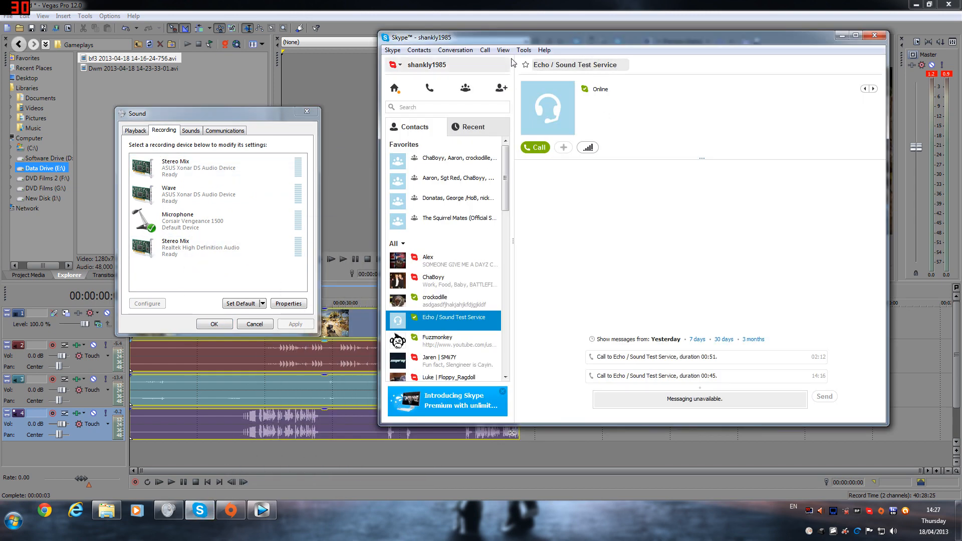
{"action": "left_click", "coordinate": [524, 50]}
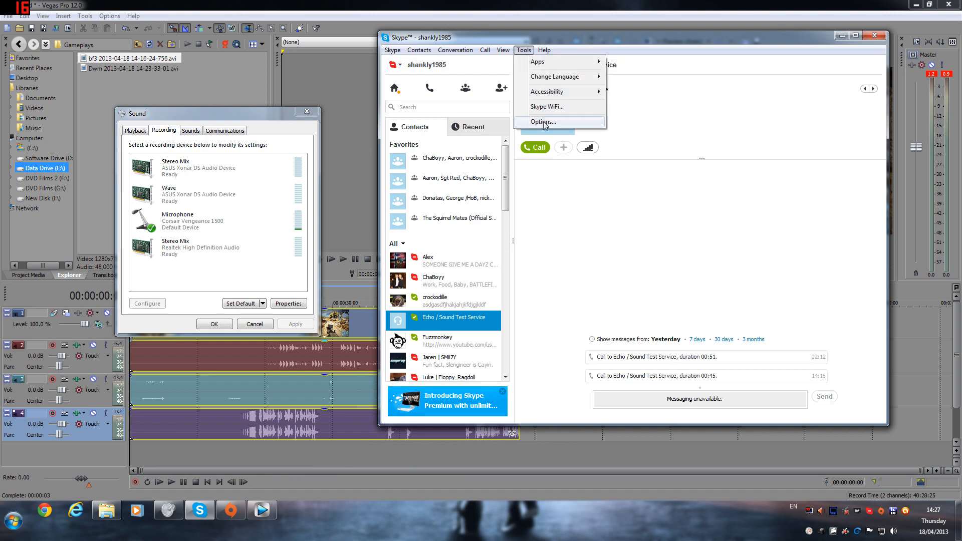
{"action": "left_click", "coordinate": [541, 122]}
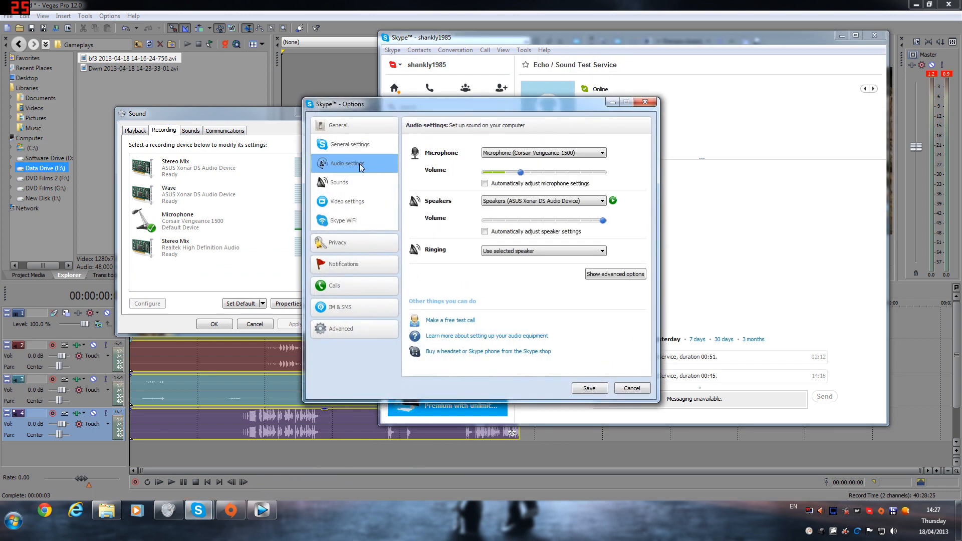